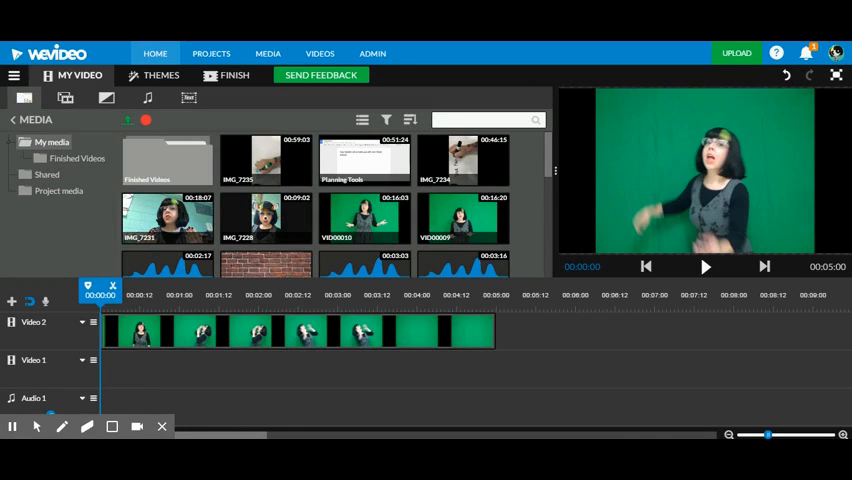
{"action": "mouse_move", "coordinate": [432, 368]}
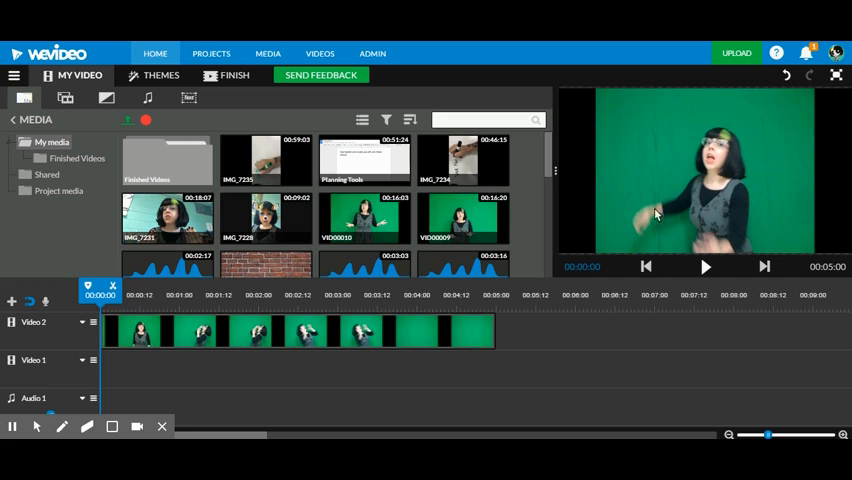
{"action": "mouse_move", "coordinate": [776, 164]}
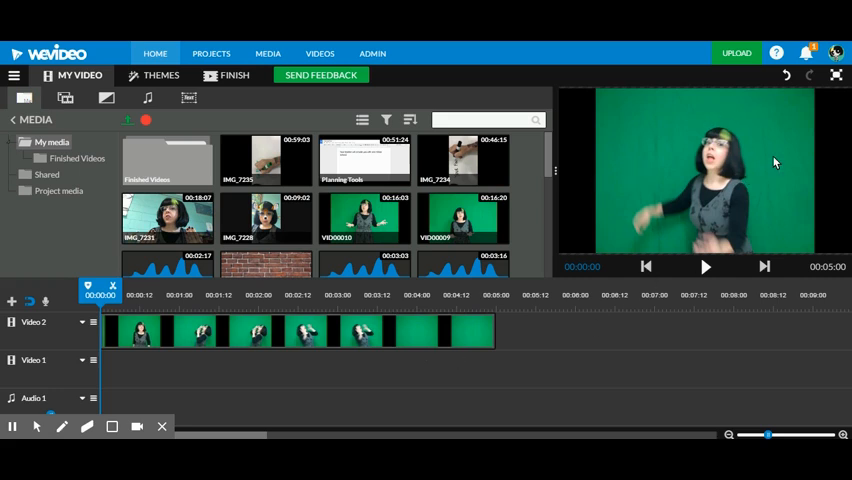
{"action": "mouse_move", "coordinate": [690, 220]}
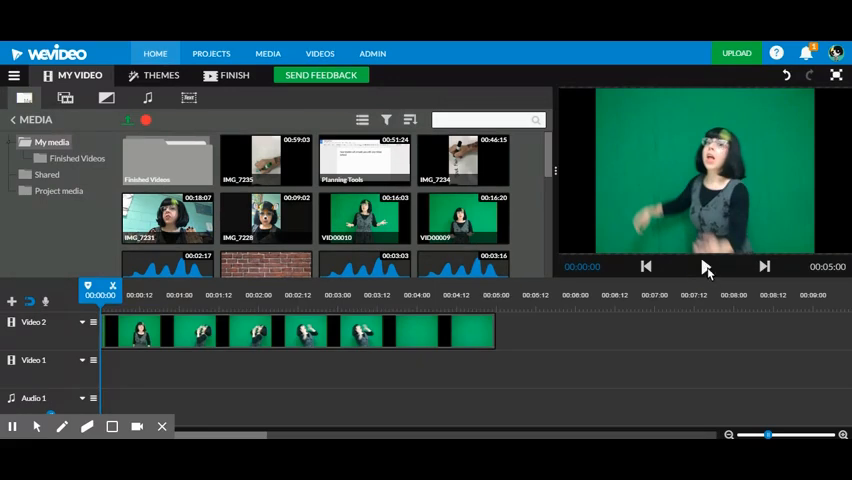
Play the green-screen clip in the preview until only the empty green background shows
{"action": "left_click", "coordinate": [704, 266]}
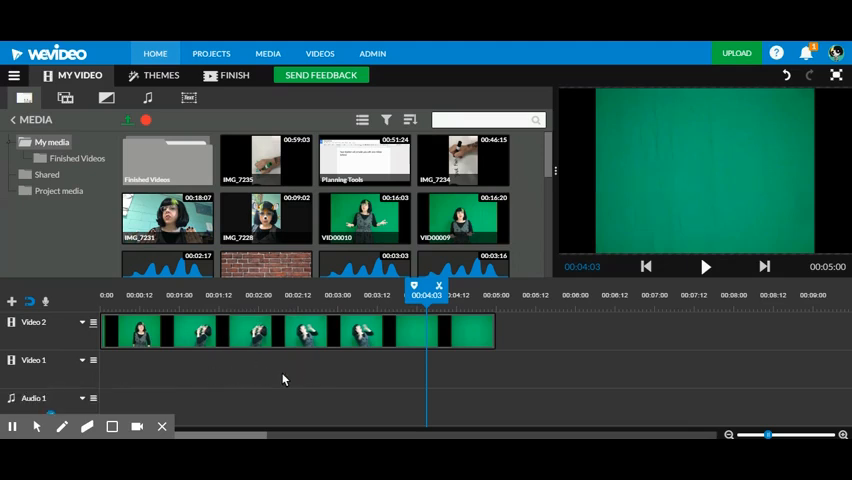
{"action": "mouse_move", "coordinate": [510, 228]}
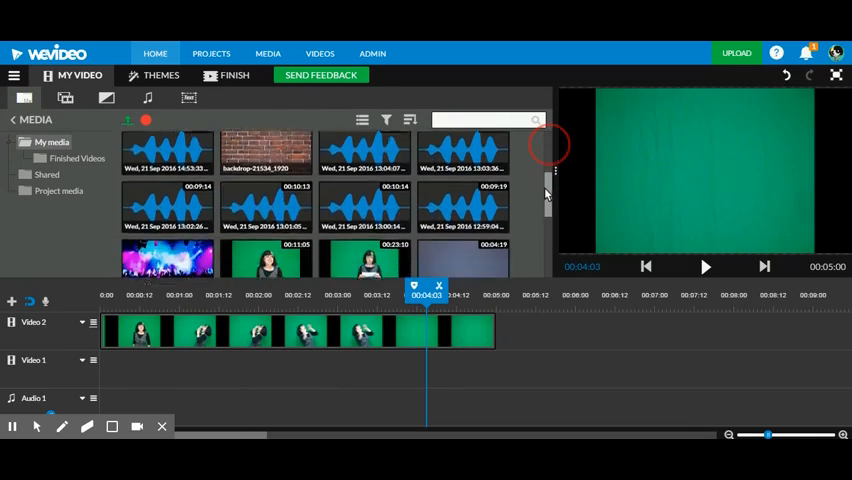
{"action": "scroll", "scroll_direction": "down", "scroll_amount": 3}
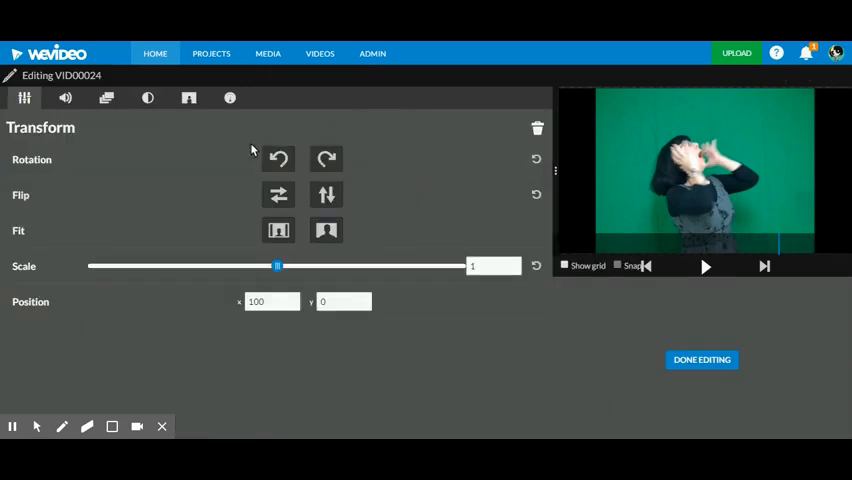
Key out the green background in Color Keying and finish editing back to the timeline
{"action": "left_click", "coordinate": [188, 96]}
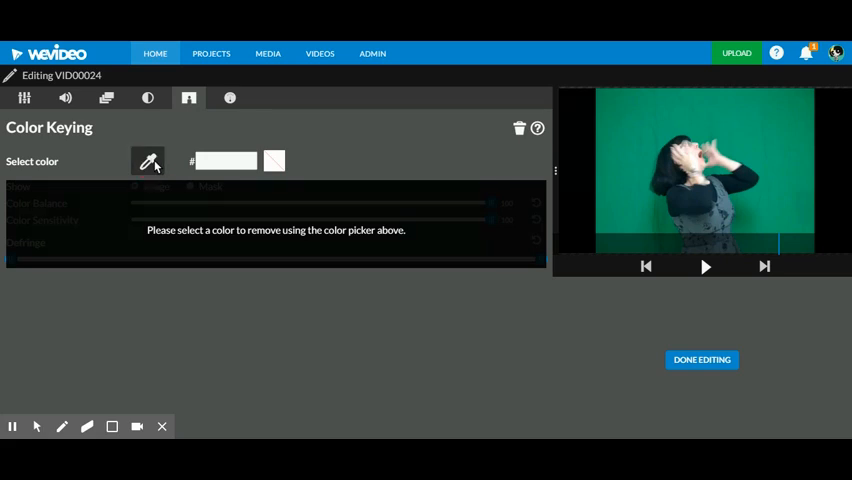
{"action": "mouse_move", "coordinate": [628, 158]}
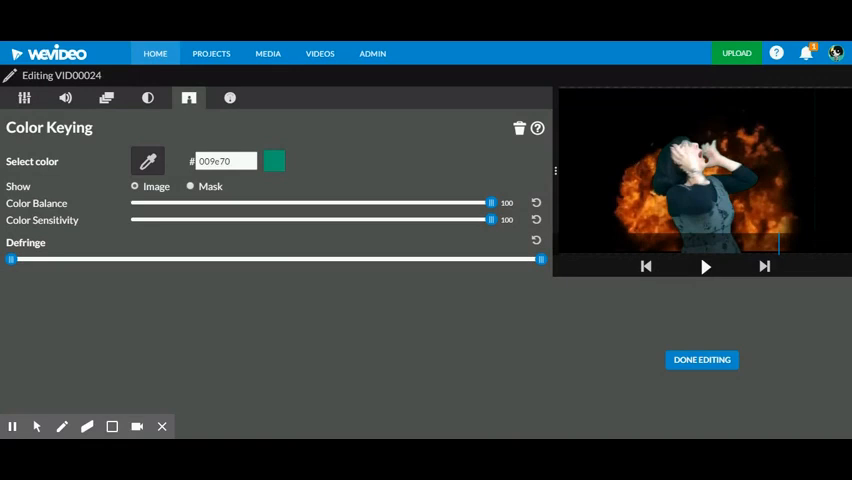
{"action": "mouse_move", "coordinate": [280, 176]}
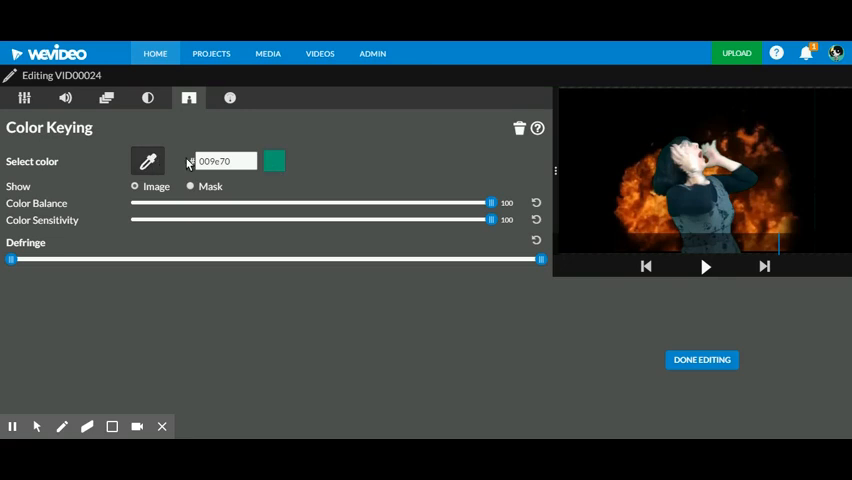
{"action": "left_click", "coordinate": [700, 360]}
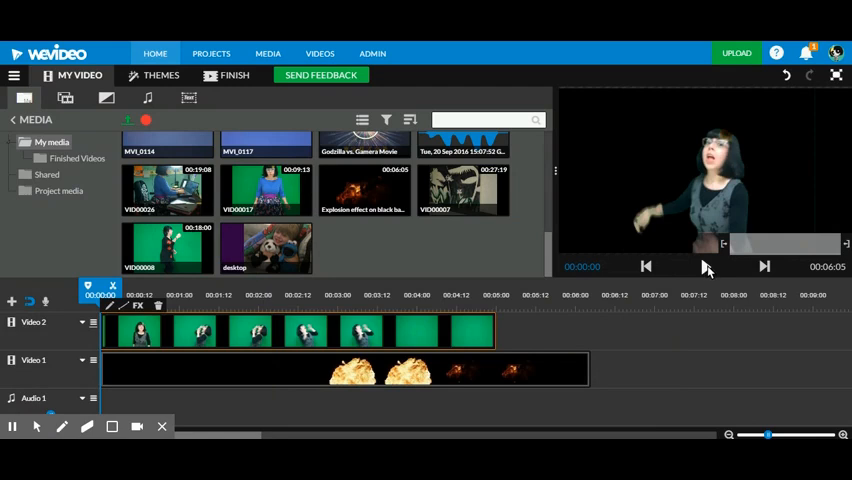
Play the keyed presenter clip composited over the explosion footage
{"action": "left_click", "coordinate": [704, 266]}
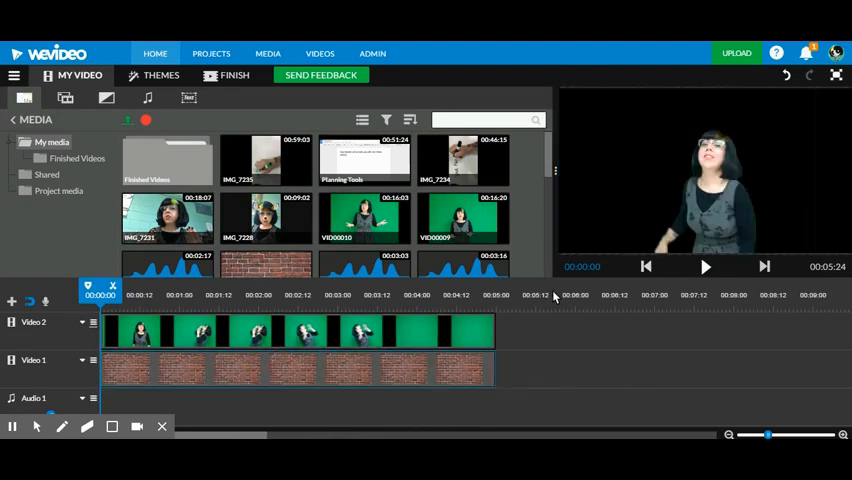
Play the keyed presenter composited over the brick wall background
{"action": "left_click", "coordinate": [704, 266]}
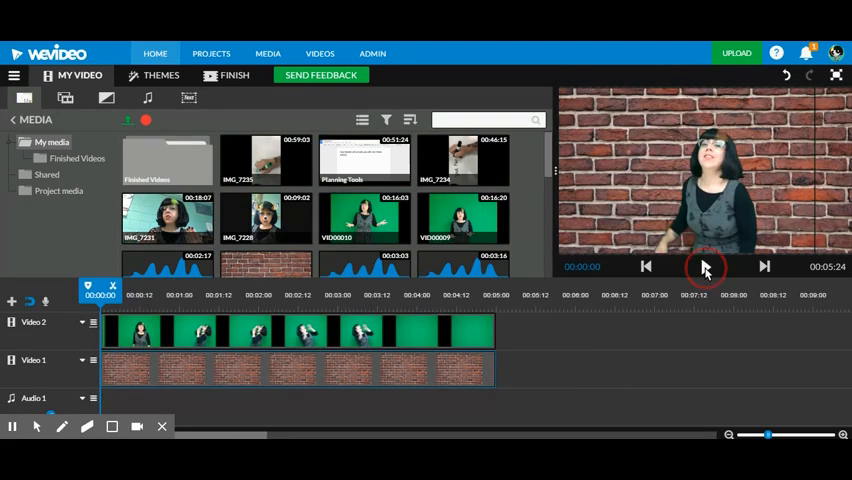
{"action": "left_click", "coordinate": [704, 266]}
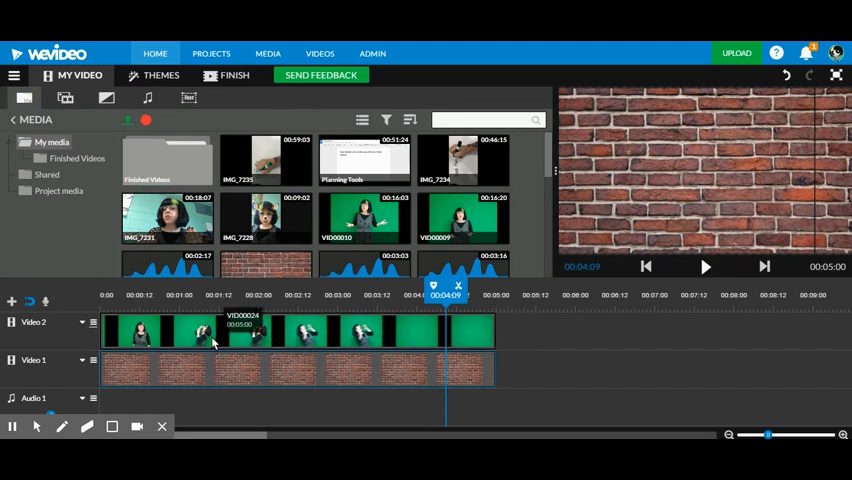
{"action": "mouse_move", "coordinate": [398, 306]}
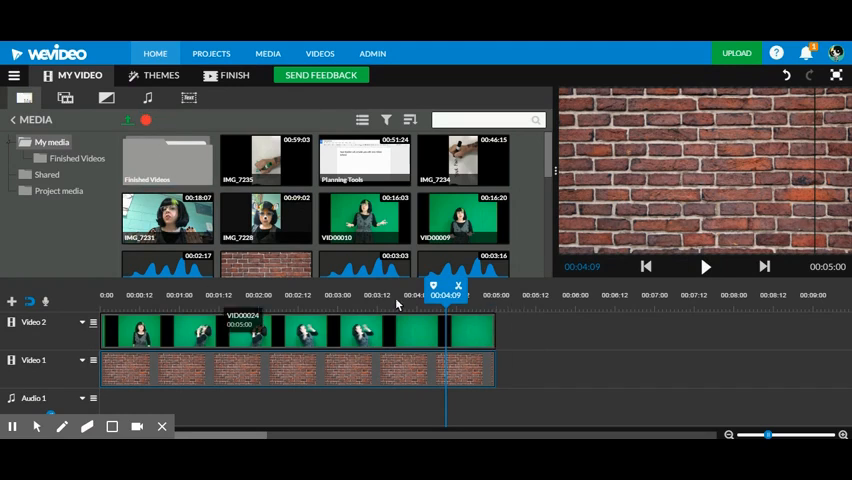